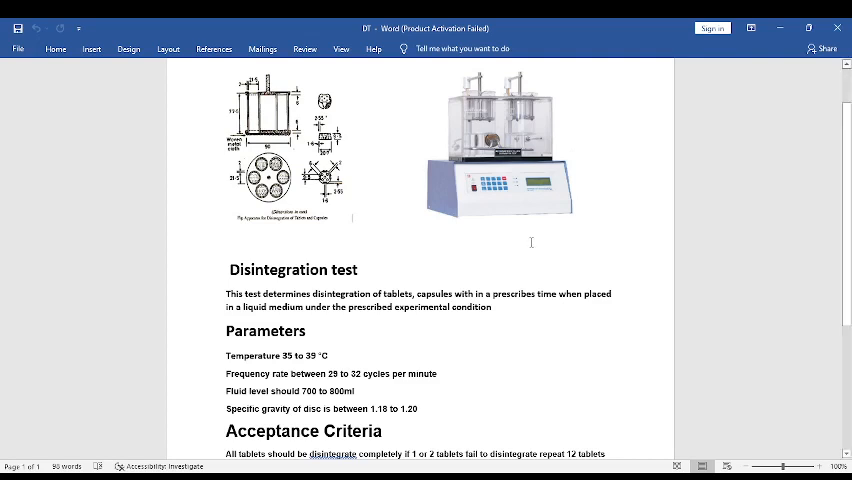
mouse_move(482, 108)
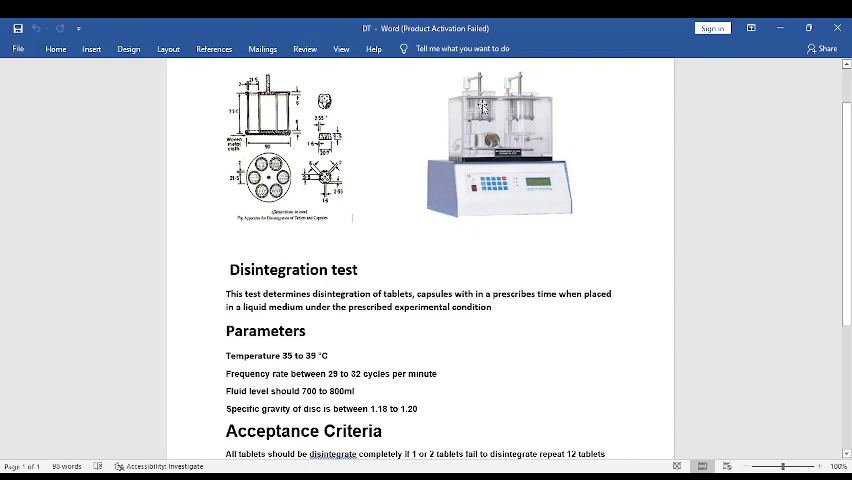
Highlight the fluid level parameter line, then scroll to the Acceptance Criteria paragraph with the 18-tablet retest rule
scroll(down, 3)
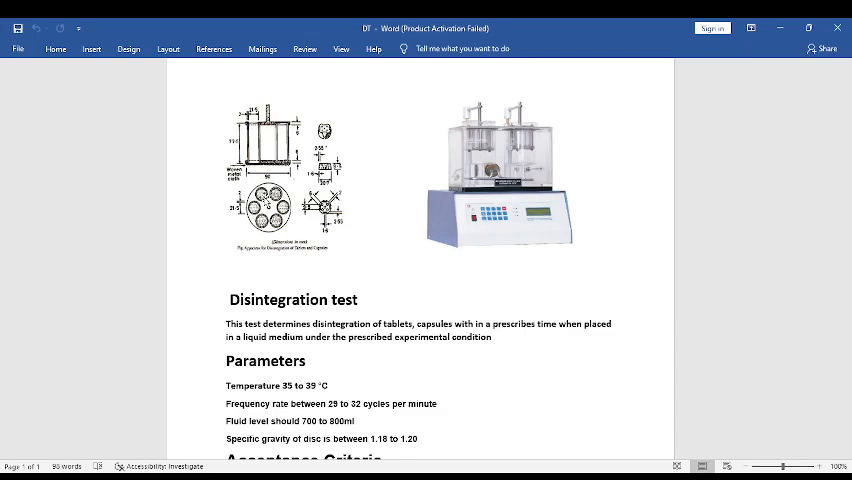
scroll(down, 3)
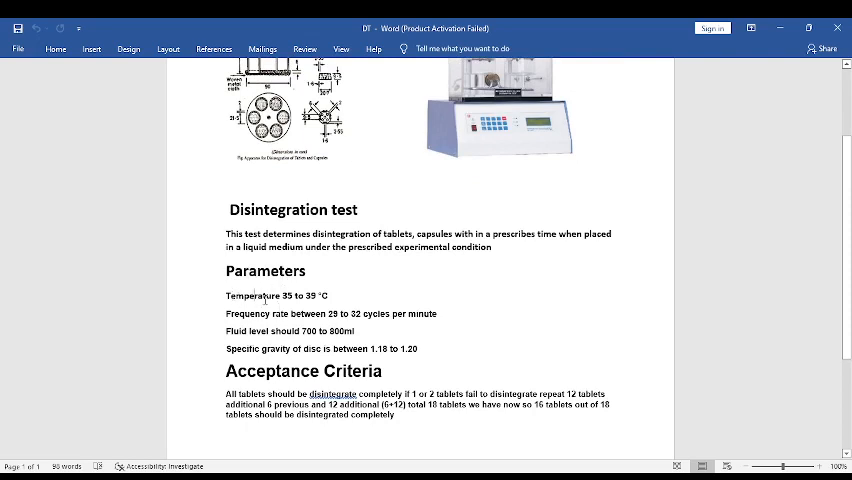
drag(226, 296, 300, 296)
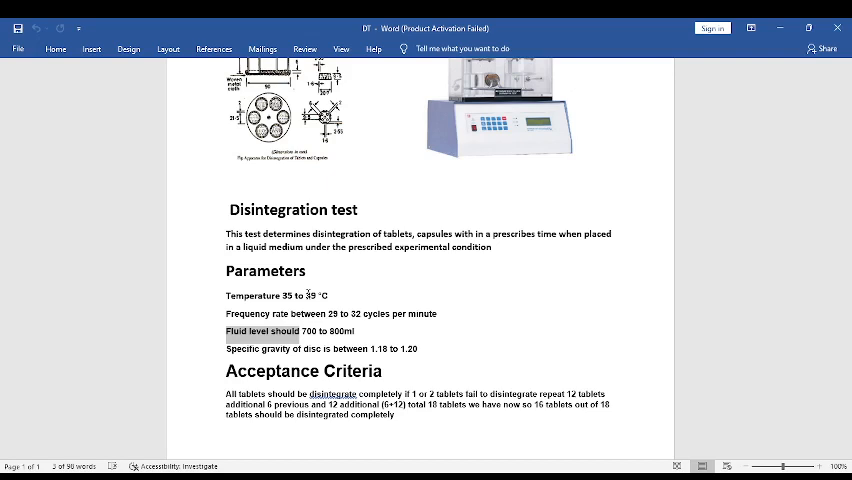
mouse_move(474, 280)
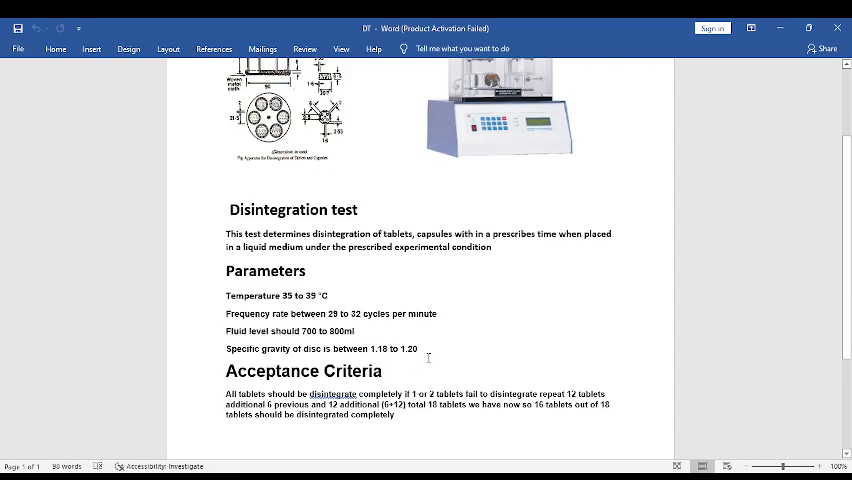
scroll(down, 3)
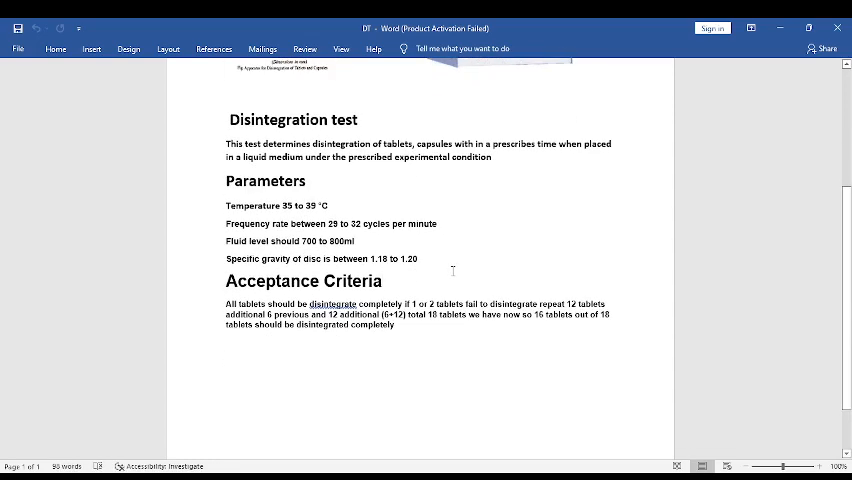